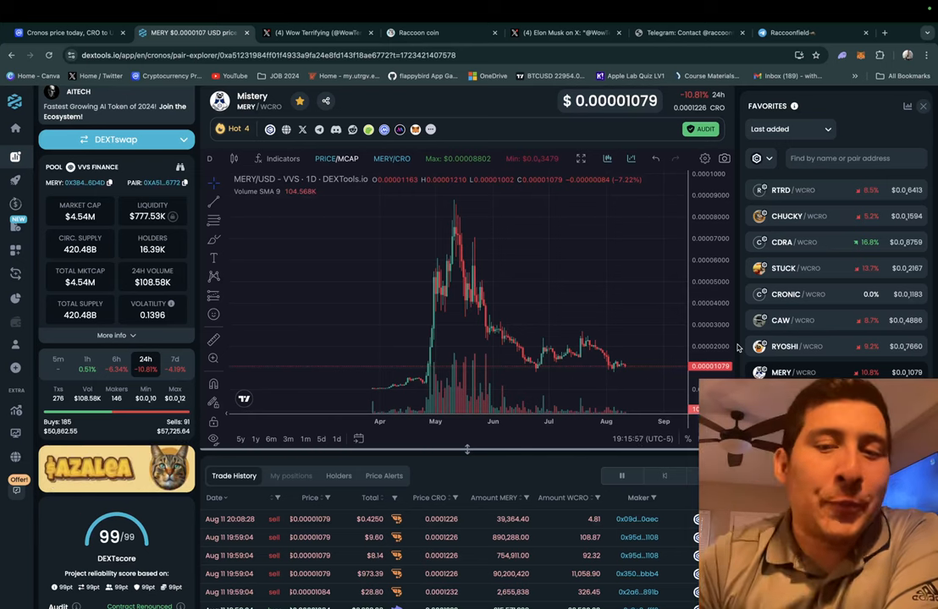
{"action": "mouse_move", "coordinate": [583, 353]}
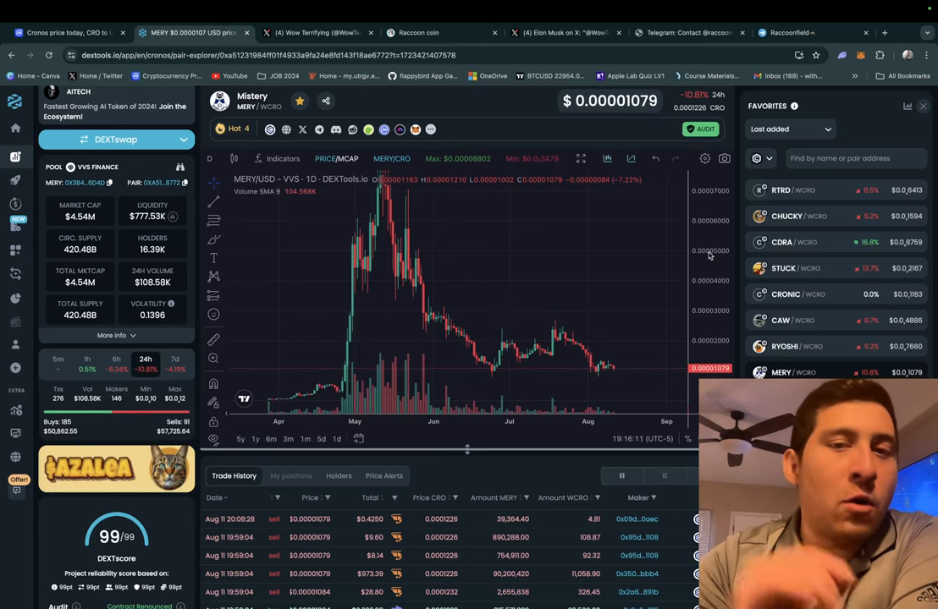
{"action": "mouse_move", "coordinate": [553, 351]}
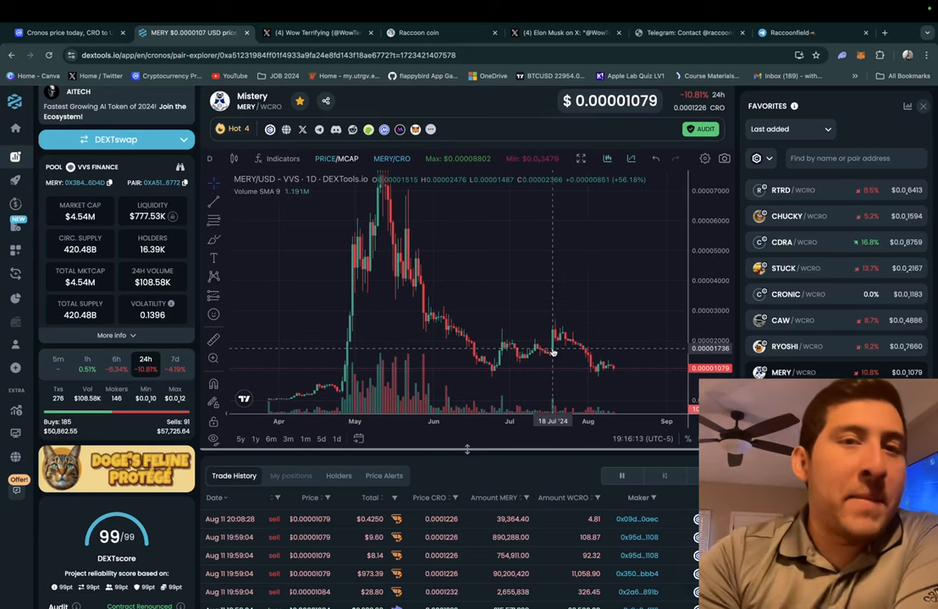
{"action": "mouse_move", "coordinate": [595, 368]}
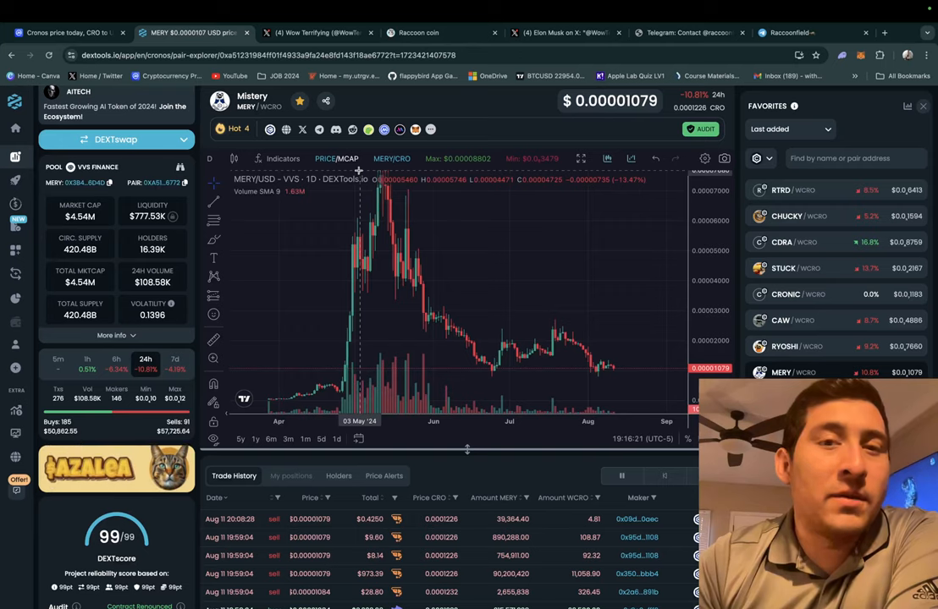
Switch to the CoinMarketCap tab showing the Cronos CRO price page
{"action": "left_click", "coordinate": [66, 32]}
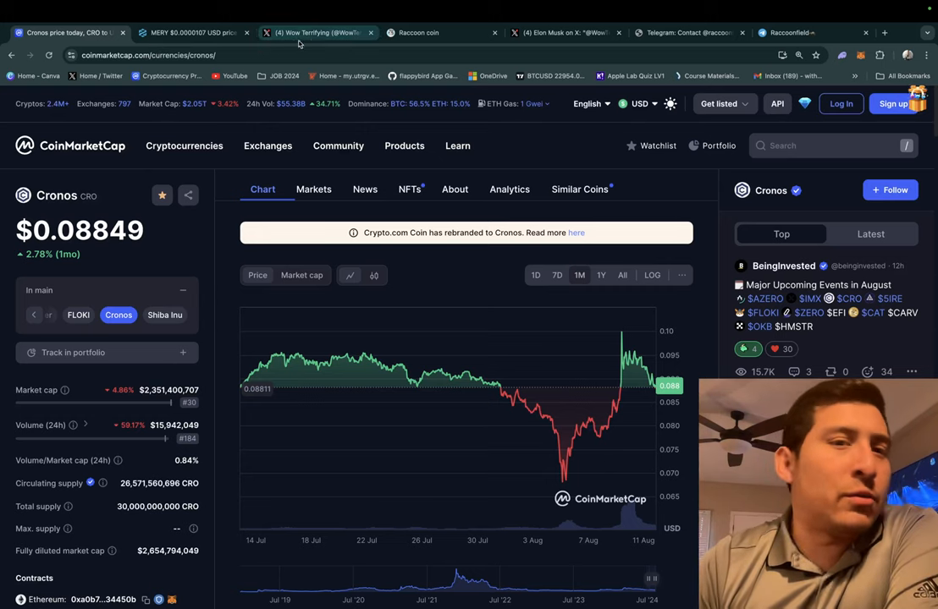
View Wow Terrifying's X profile, then switch to the Raccoonfield $RCN presale site
{"action": "left_click", "coordinate": [318, 32]}
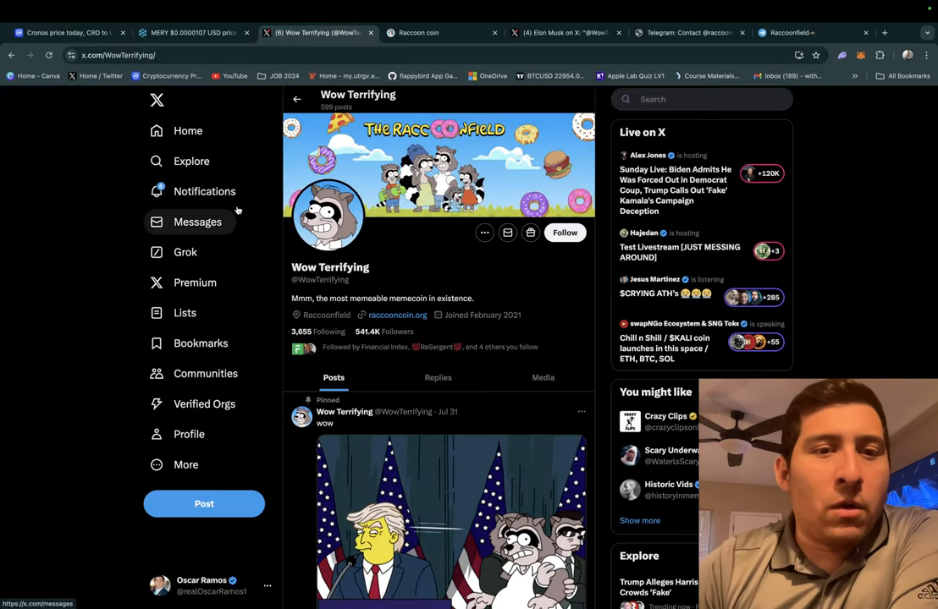
{"action": "mouse_move", "coordinate": [186, 252]}
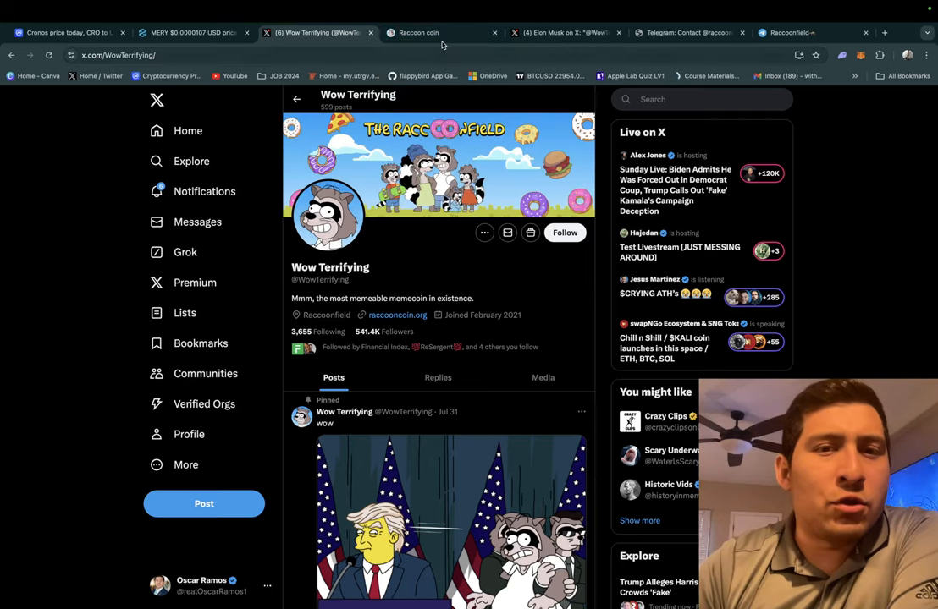
{"action": "left_click", "coordinate": [440, 32]}
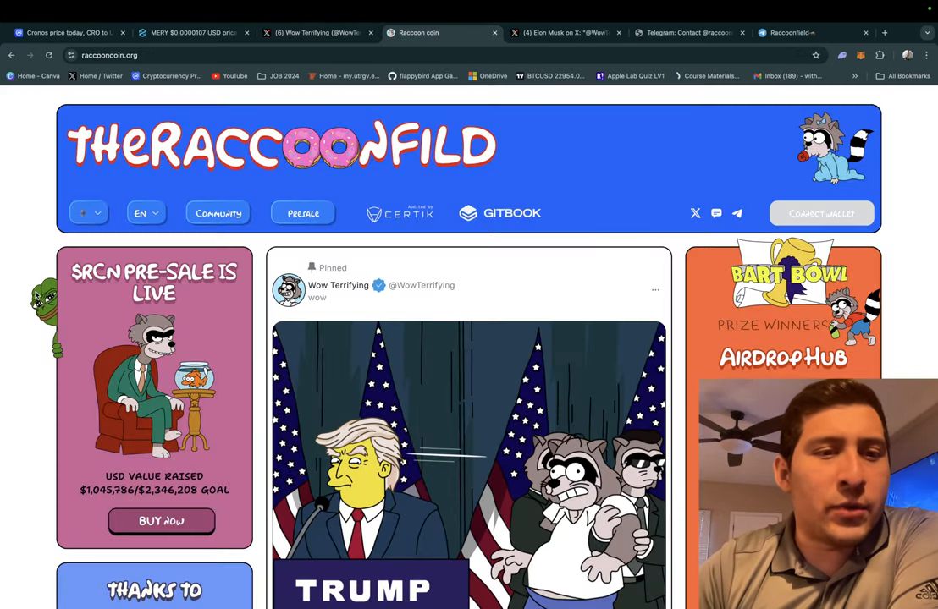
Browse raccooncoin.org's presale, Airdrop Hub and Stakefield sections, then open Elon Musk's Wow! post
{"action": "scroll", "scroll_direction": "down", "scroll_amount": 3}
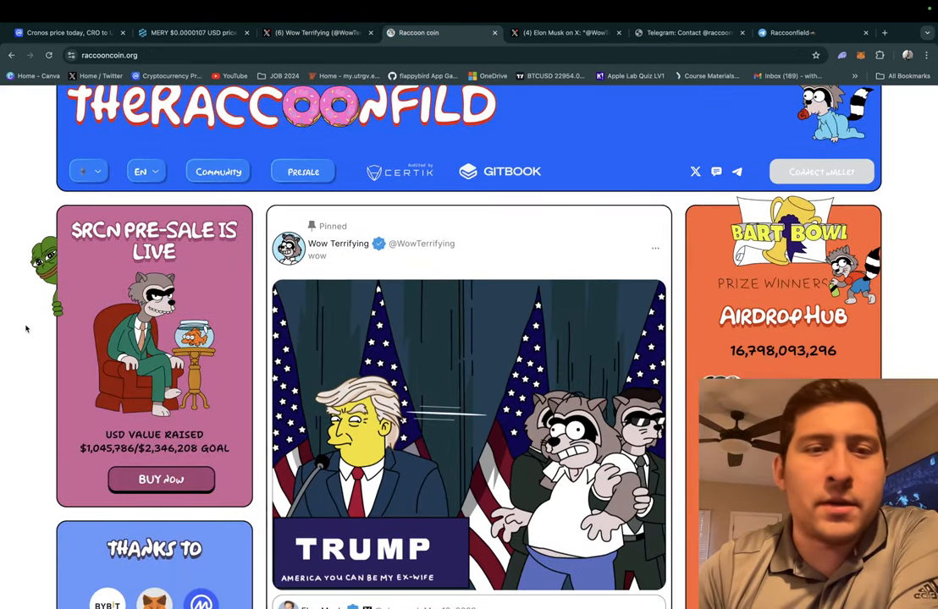
{"action": "scroll", "scroll_direction": "down", "scroll_amount": 3}
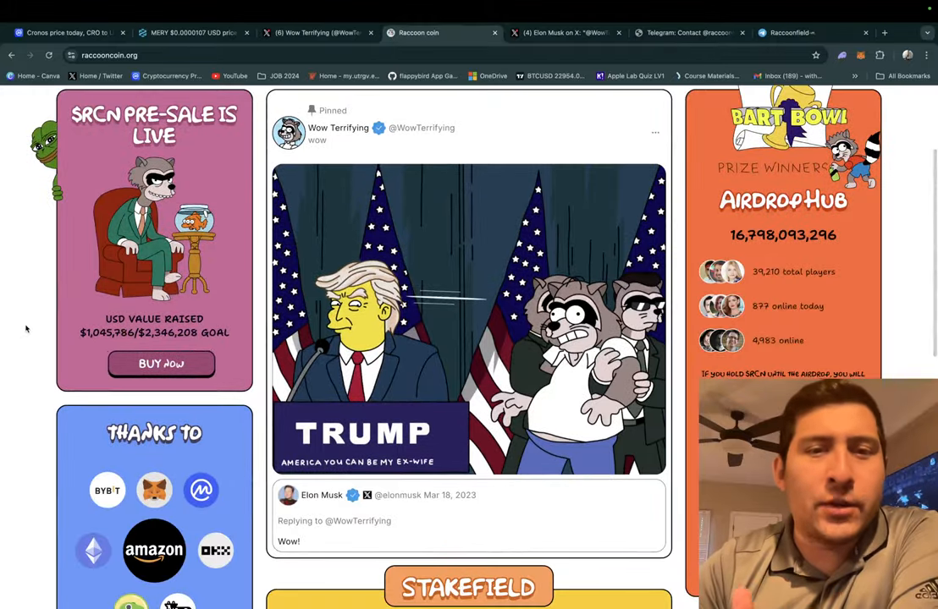
{"action": "scroll", "scroll_direction": "down", "scroll_amount": 3}
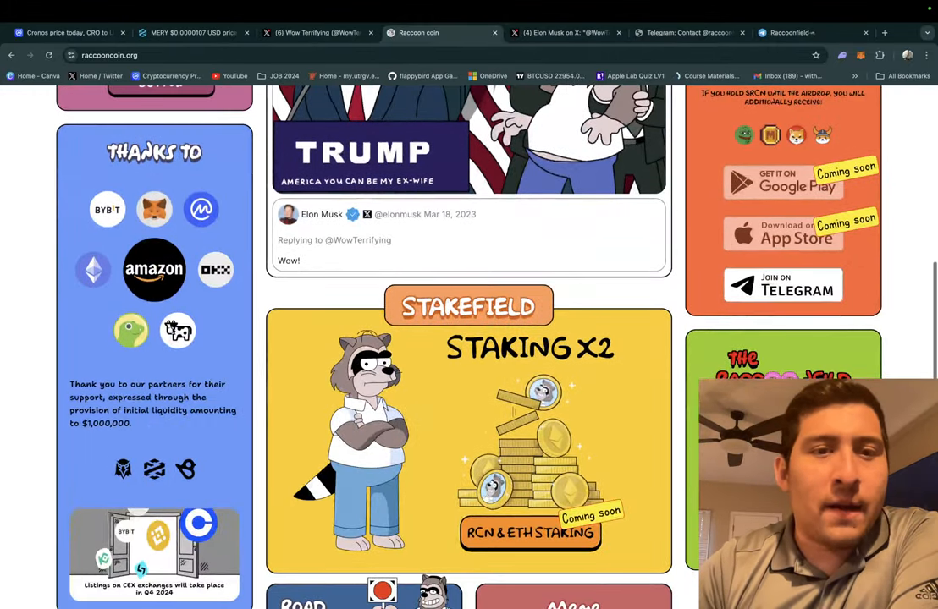
{"action": "scroll", "scroll_direction": "up", "scroll_amount": 3}
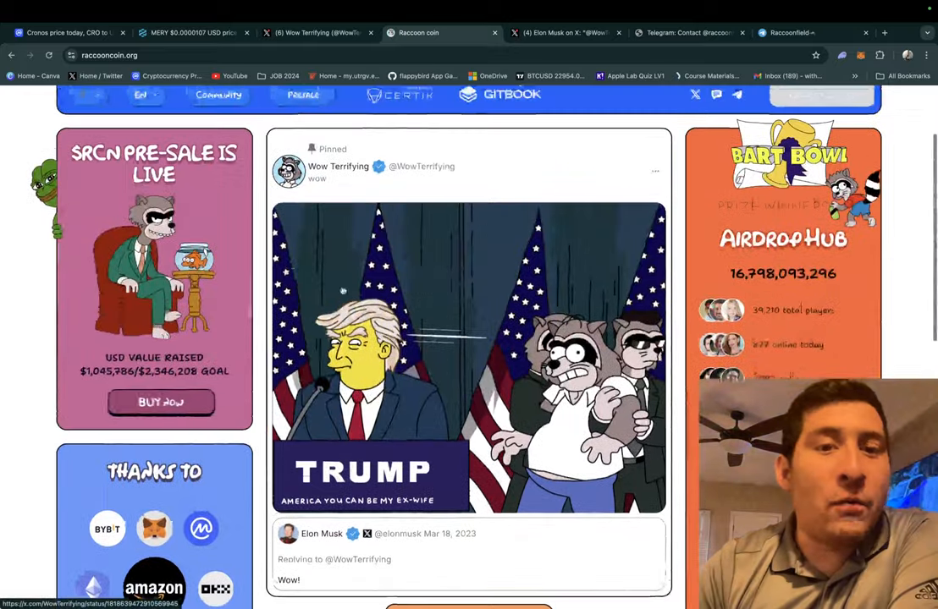
{"action": "left_click", "coordinate": [563, 32]}
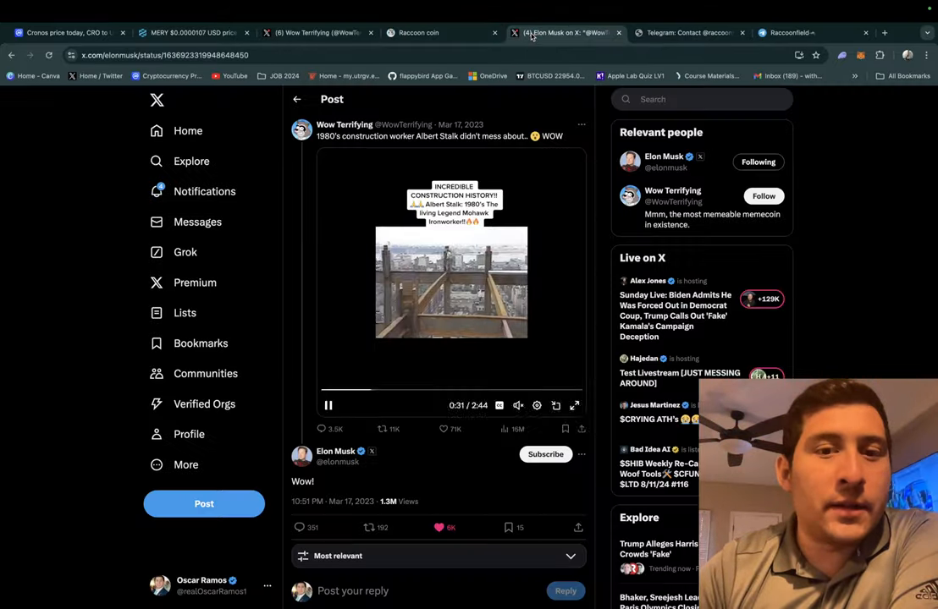
{"action": "scroll", "scroll_direction": "down", "scroll_amount": 3}
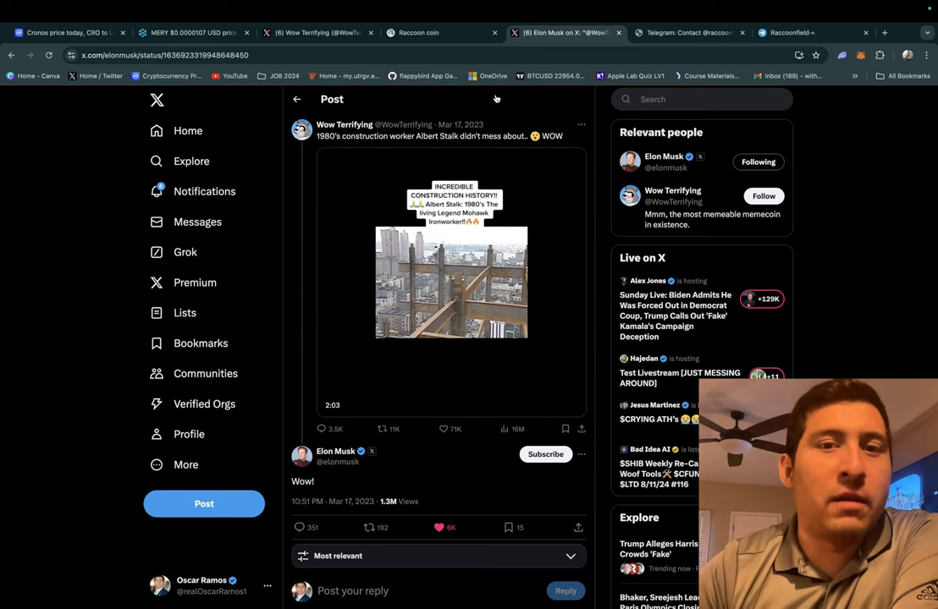
{"action": "left_click", "coordinate": [452, 282]}
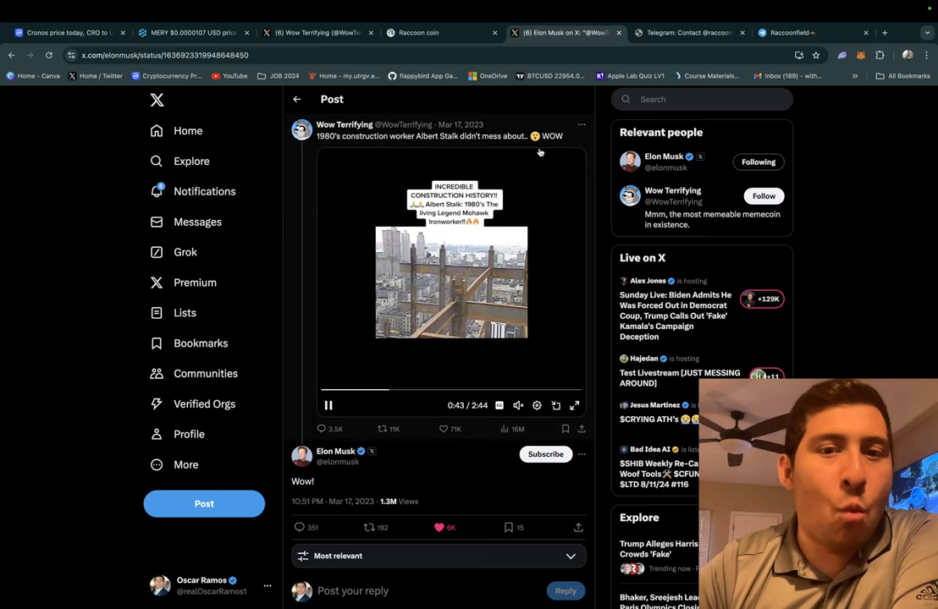
{"action": "scroll", "scroll_direction": "down", "scroll_amount": 3}
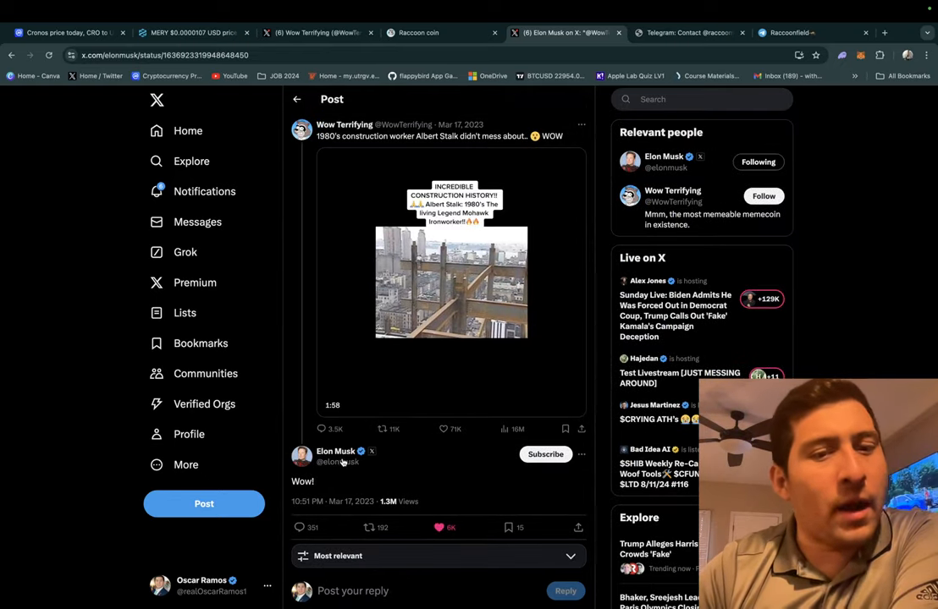
{"action": "left_click", "coordinate": [427, 32]}
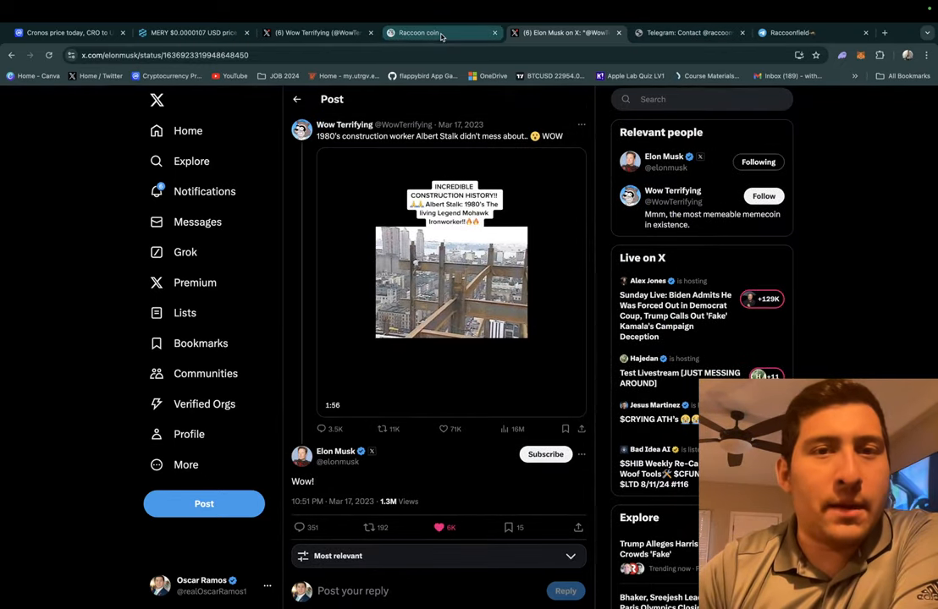
{"action": "left_click", "coordinate": [440, 33]}
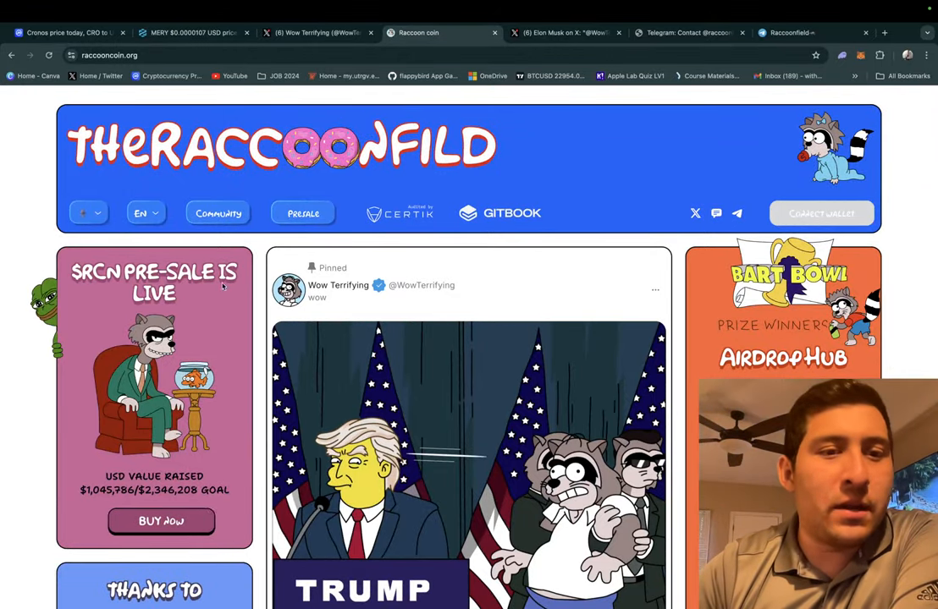
Open the Raccoonfield presale page and scroll through its fundraising totals and payment widget
{"action": "left_click", "coordinate": [302, 214]}
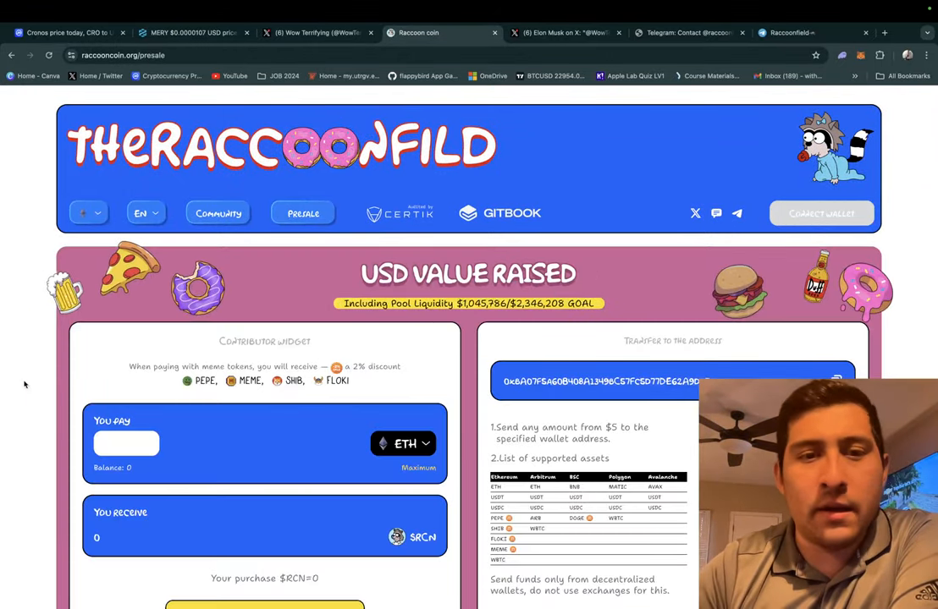
{"action": "scroll", "scroll_direction": "down", "scroll_amount": 3}
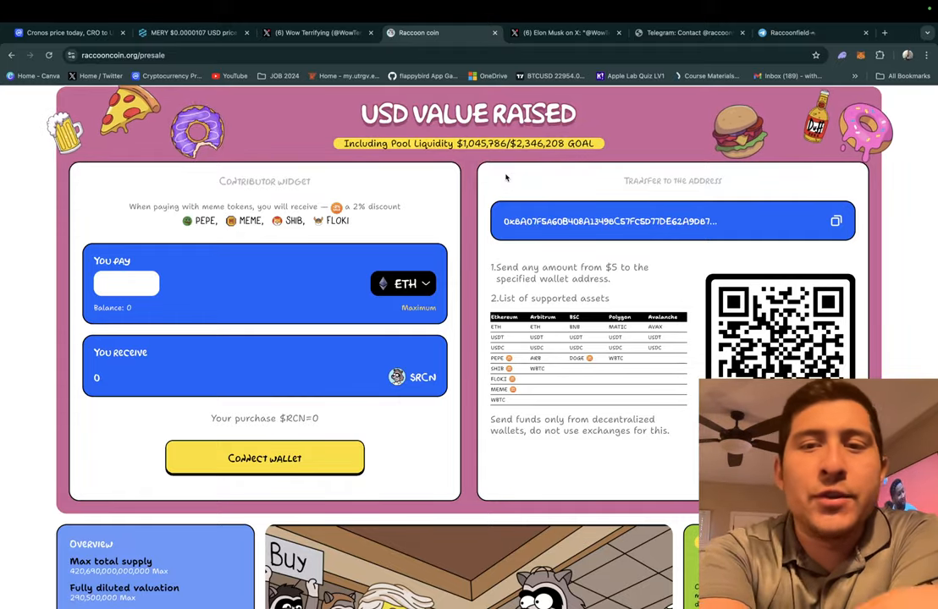
{"action": "scroll", "scroll_direction": "down", "scroll_amount": 3}
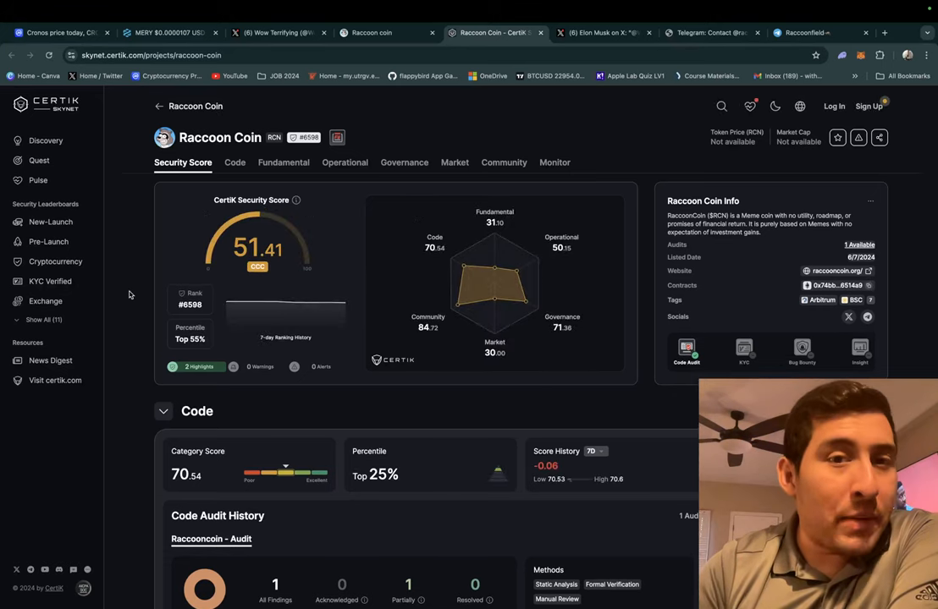
Scroll Raccoon Coin's CertiK Code and Operational sections, return to Security Score, then the X post
{"action": "scroll", "scroll_direction": "down", "scroll_amount": 3}
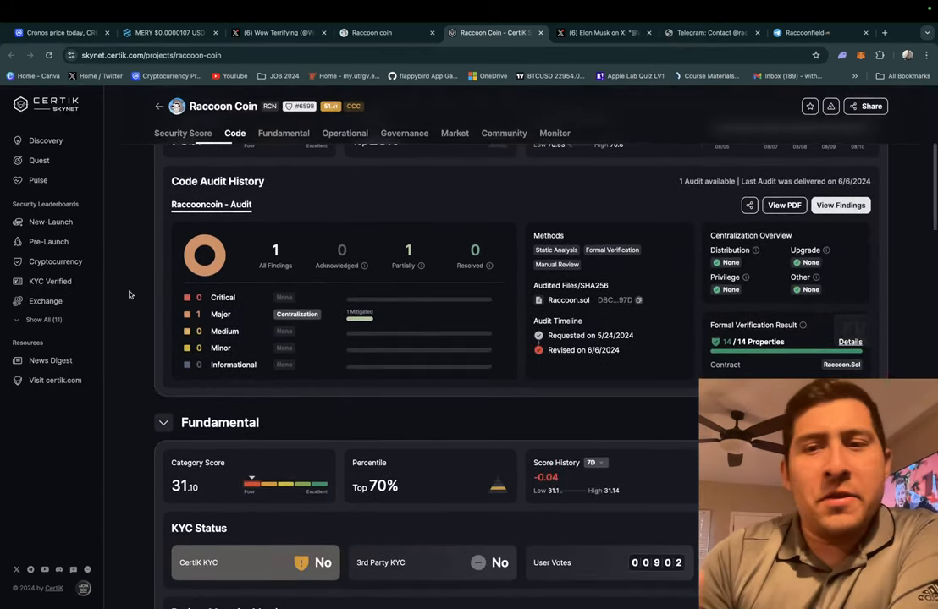
{"action": "scroll", "scroll_direction": "down", "scroll_amount": 3}
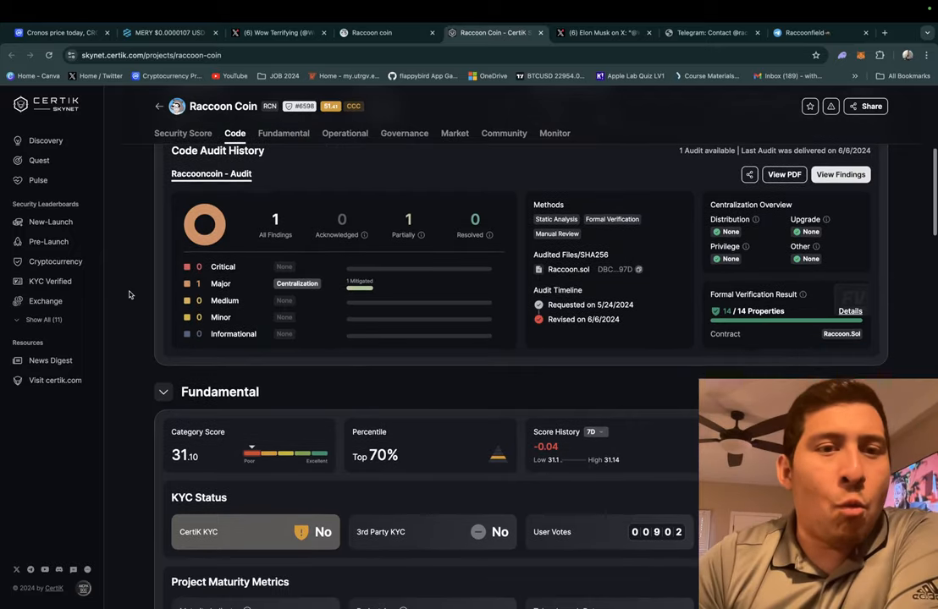
{"action": "scroll", "scroll_direction": "down", "scroll_amount": 3}
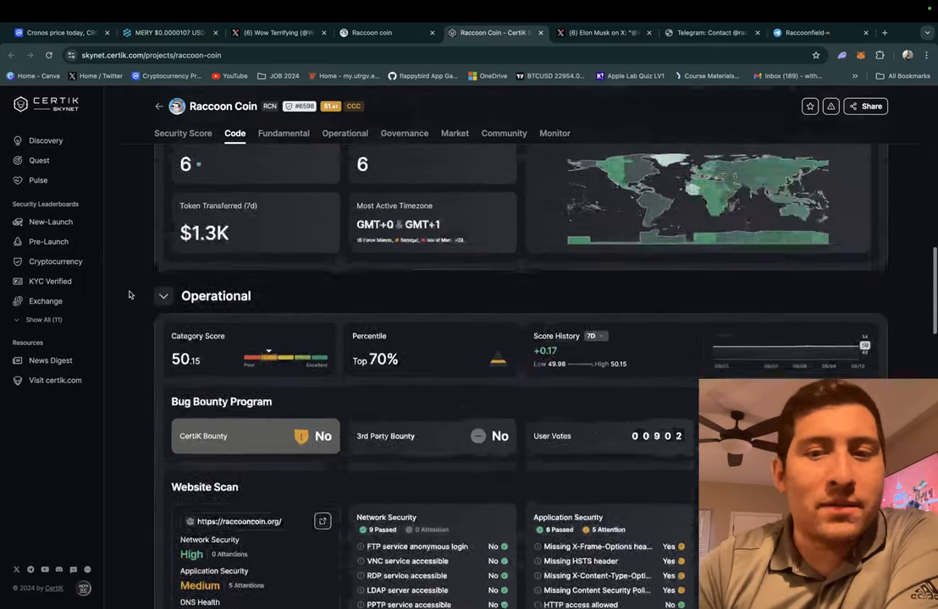
{"action": "left_click", "coordinate": [183, 133]}
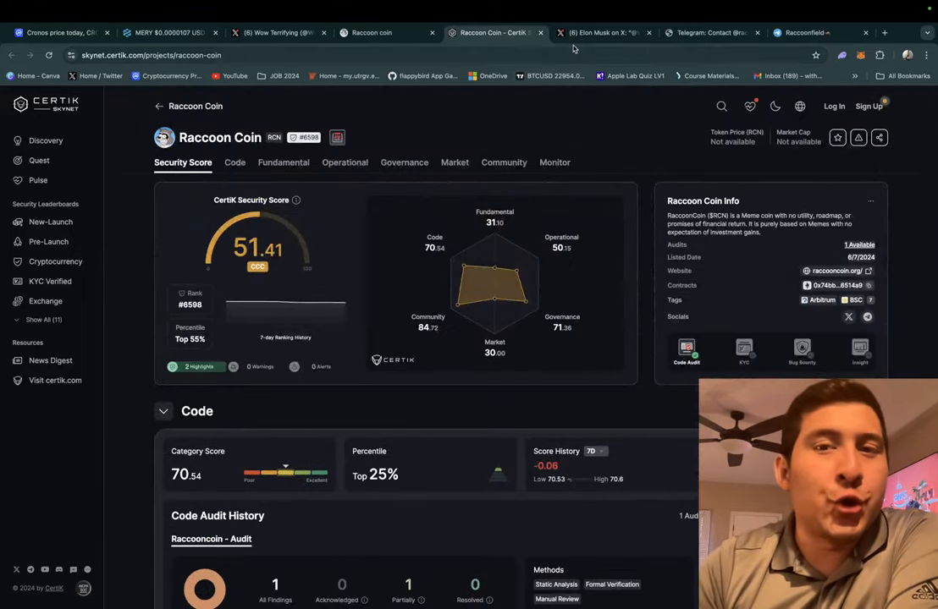
{"action": "left_click", "coordinate": [601, 32]}
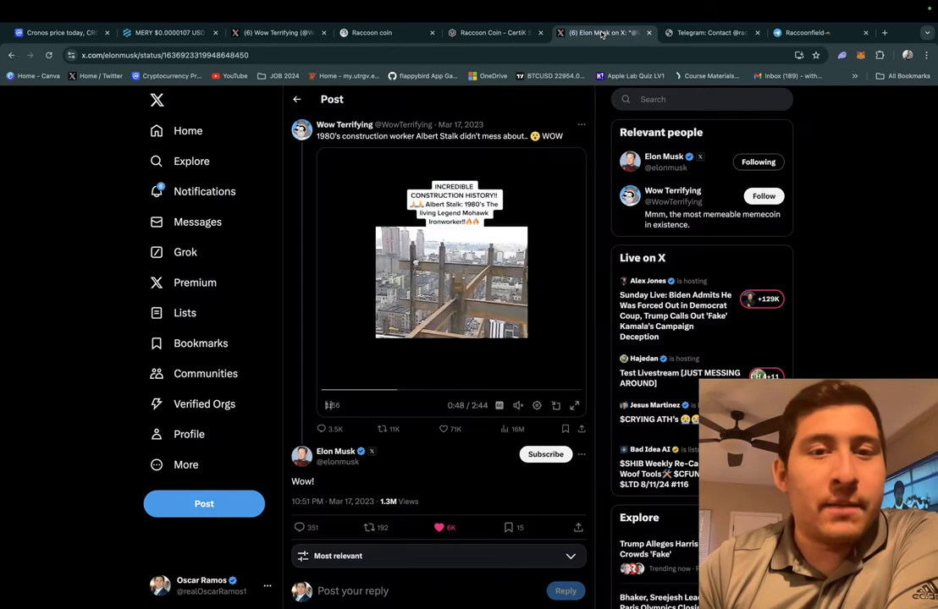
Switch to the tab with Elon Musk's Wow! reply to the construction-worker video
{"action": "left_click", "coordinate": [709, 32]}
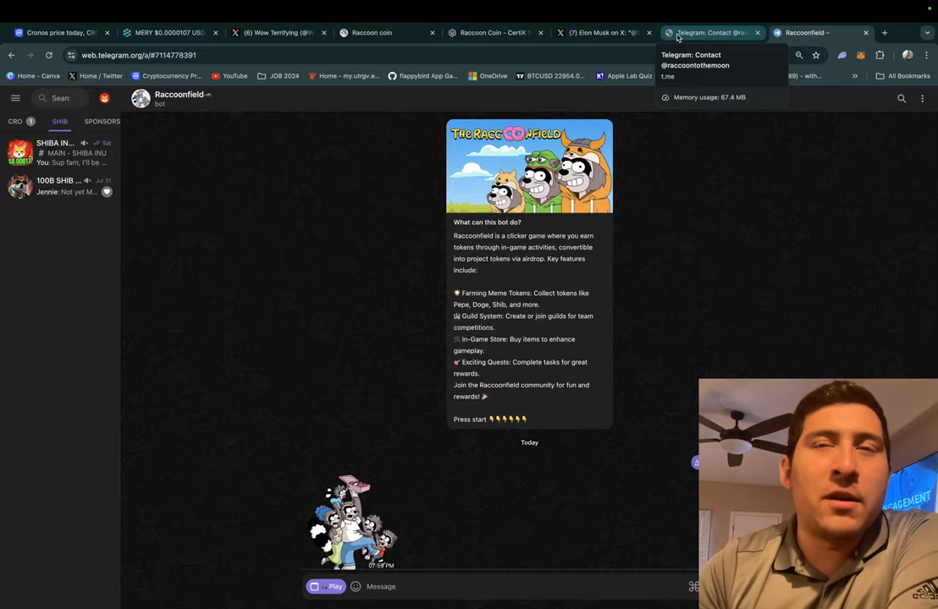
Switch to the Telegram tab with the Raccoonfield bot chat
{"action": "left_click", "coordinate": [603, 32]}
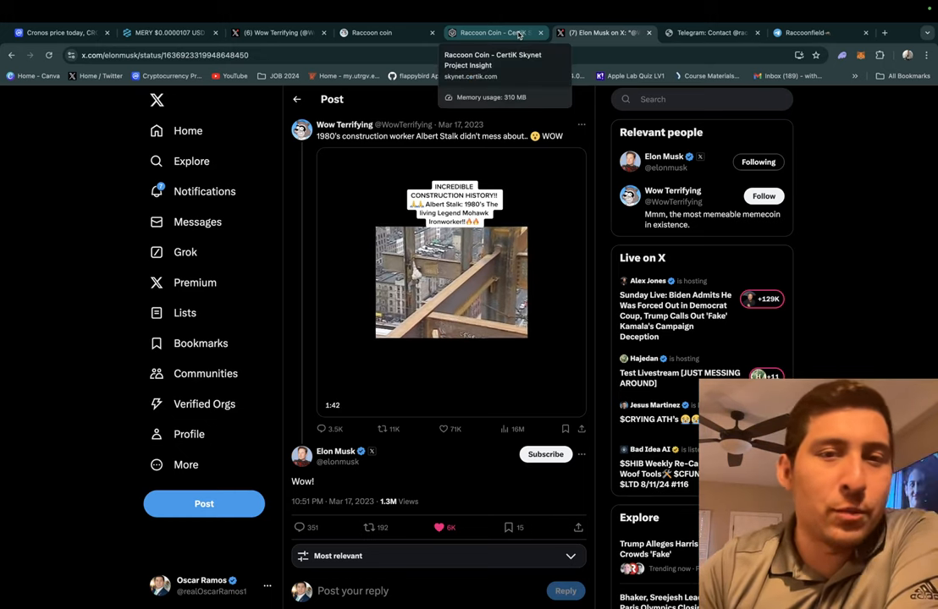
Scroll the Raccoonfield presale page down to the tokenomics donut chart, then open the DEXTools MERY tab
{"action": "left_click", "coordinate": [495, 33]}
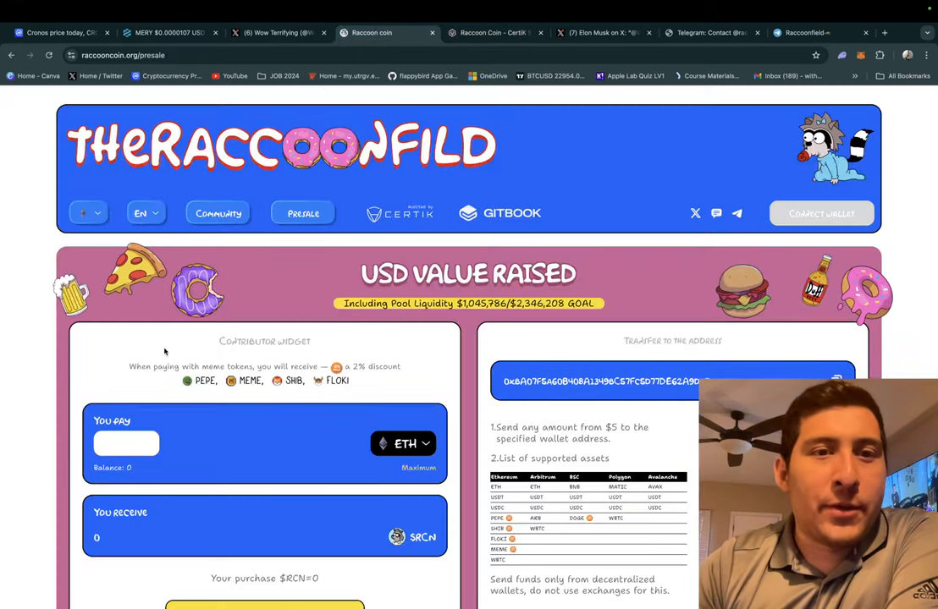
{"action": "scroll", "scroll_direction": "down", "scroll_amount": 3}
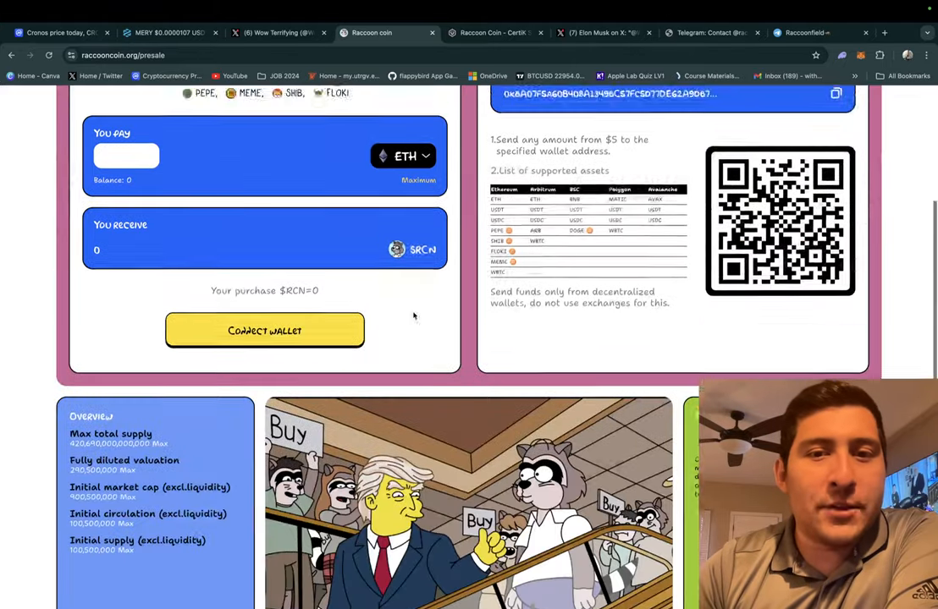
{"action": "scroll", "scroll_direction": "down", "scroll_amount": 3}
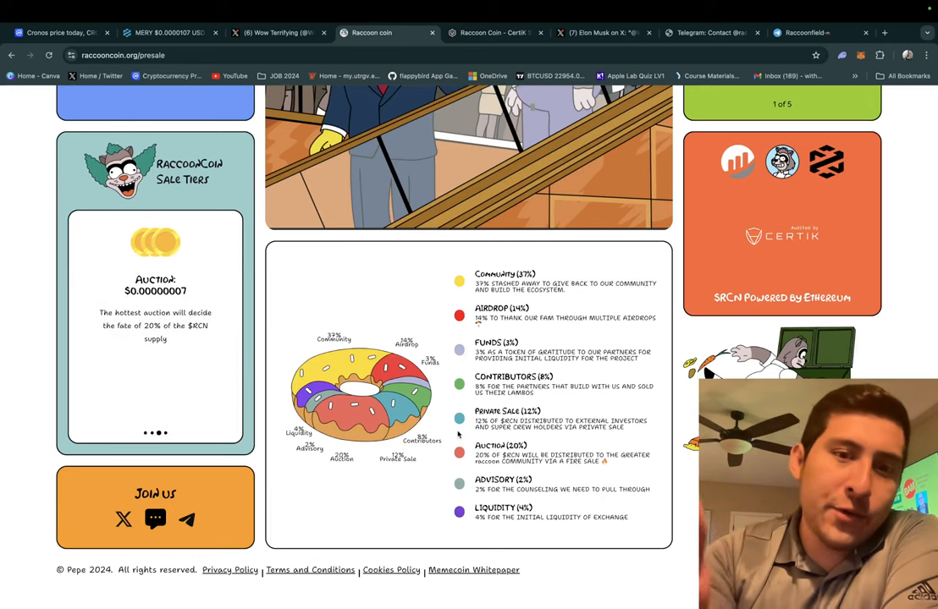
{"action": "mouse_move", "coordinate": [435, 392]}
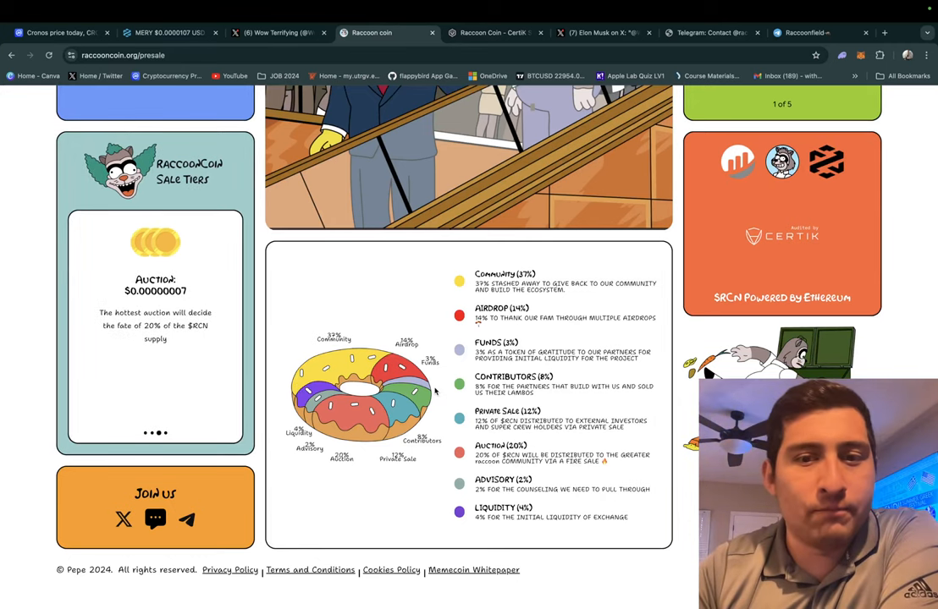
{"action": "left_click", "coordinate": [277, 32]}
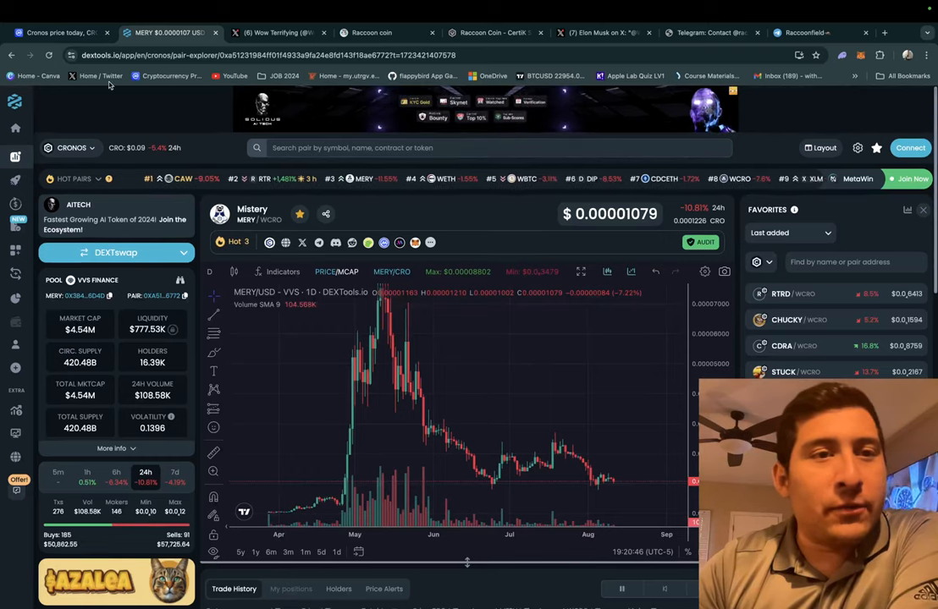
Switch to the DEXTools tab showing the MERY/WCRO price chart
{"action": "left_click", "coordinate": [59, 32]}
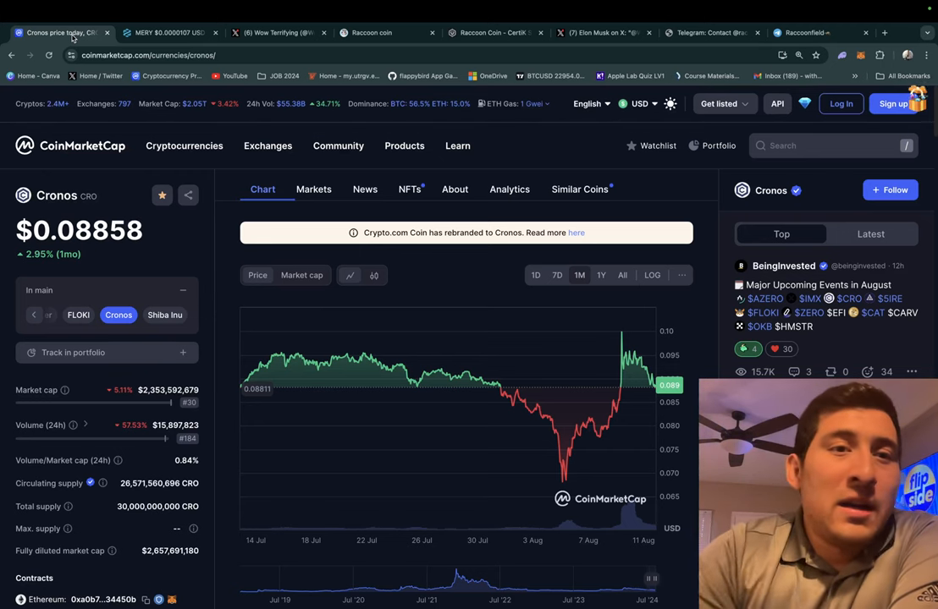
{"action": "left_click", "coordinate": [165, 32]}
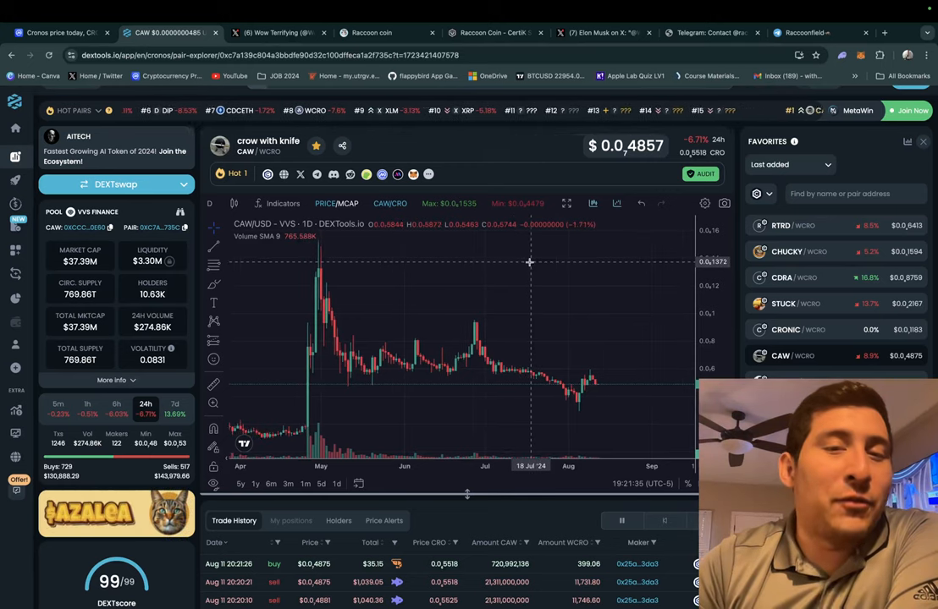
{"action": "left_click", "coordinate": [59, 33]}
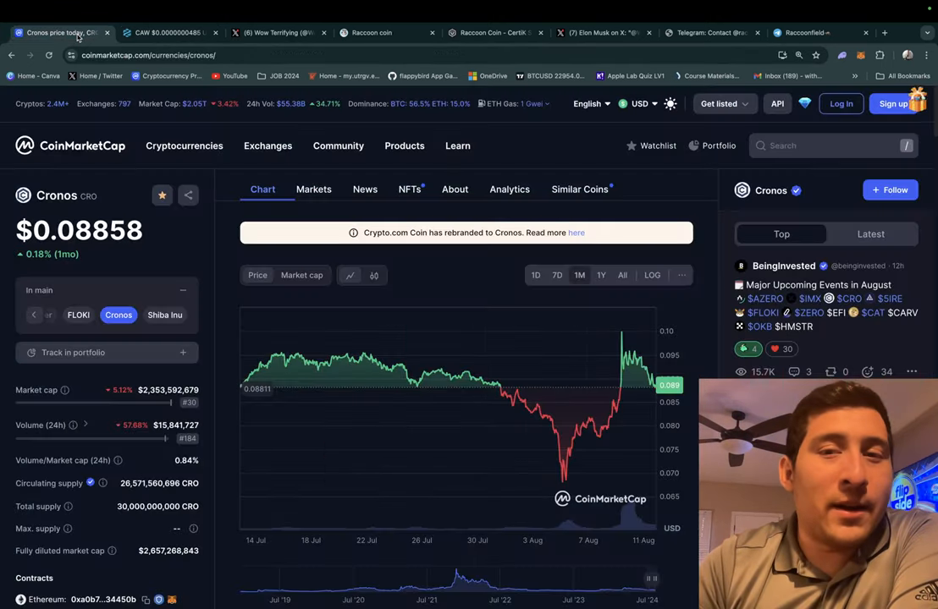